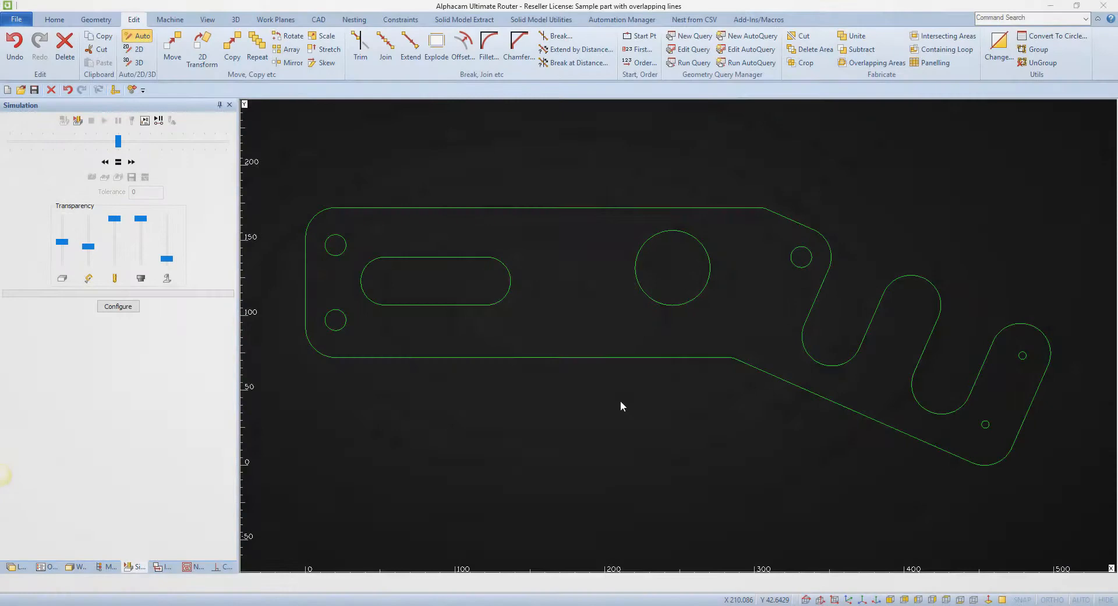
Step: Browse the Geometry ribbon's Special Functions list where Common Line Removal lives, then dismiss it
click(93, 19)
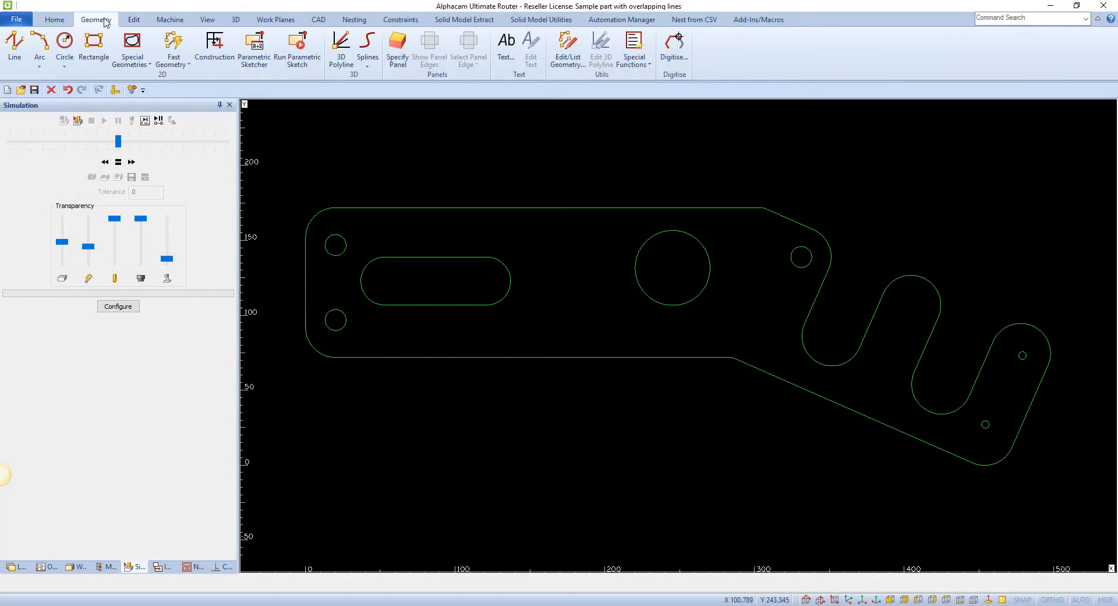
click(635, 48)
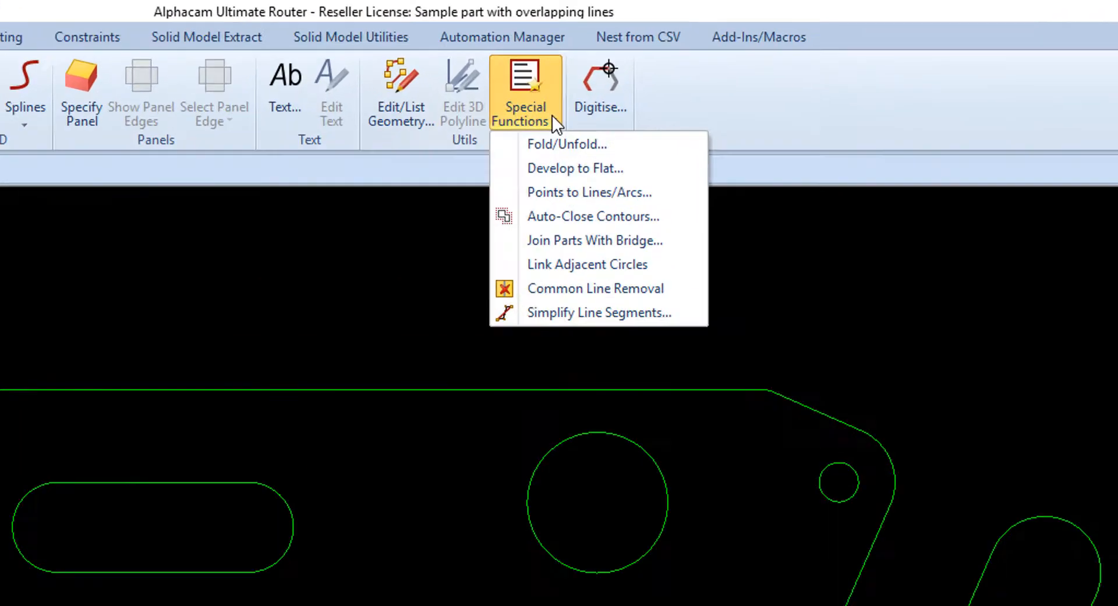
mouse_move(639, 443)
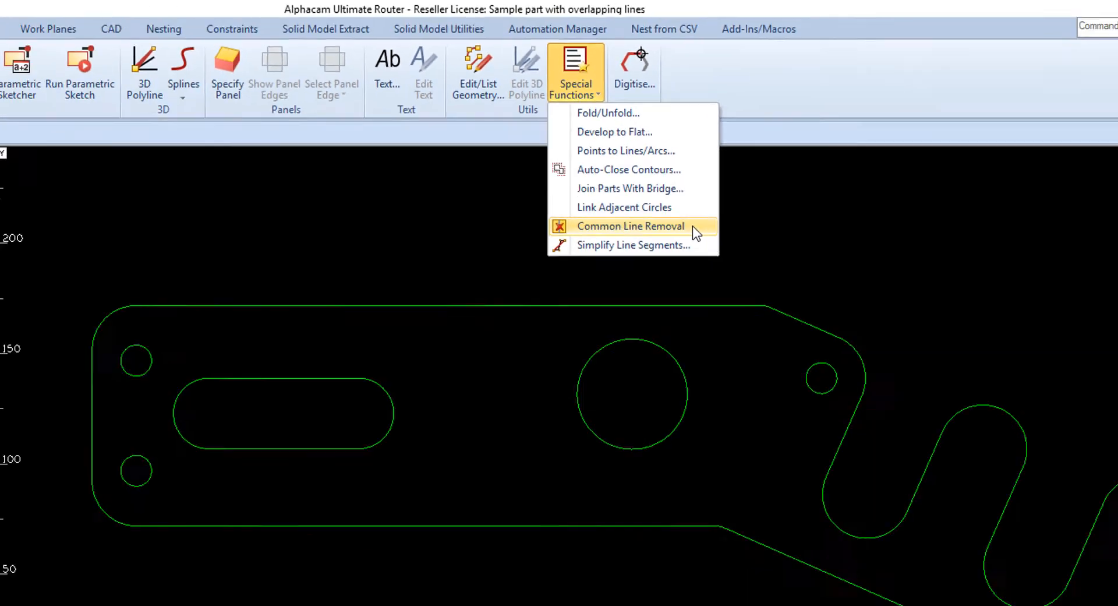
click(630, 226)
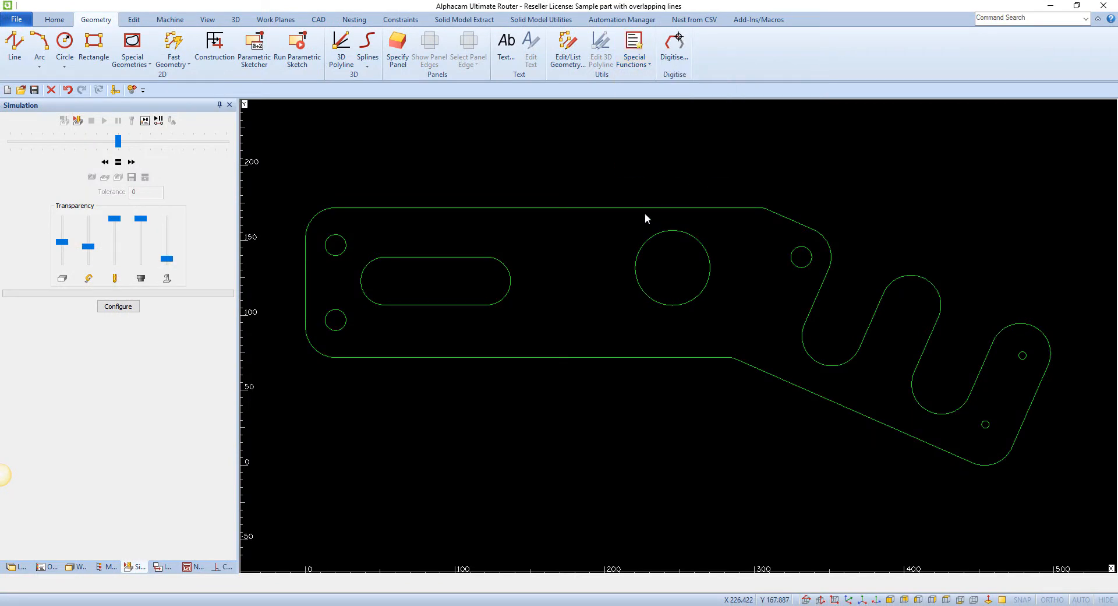
mouse_move(577, 275)
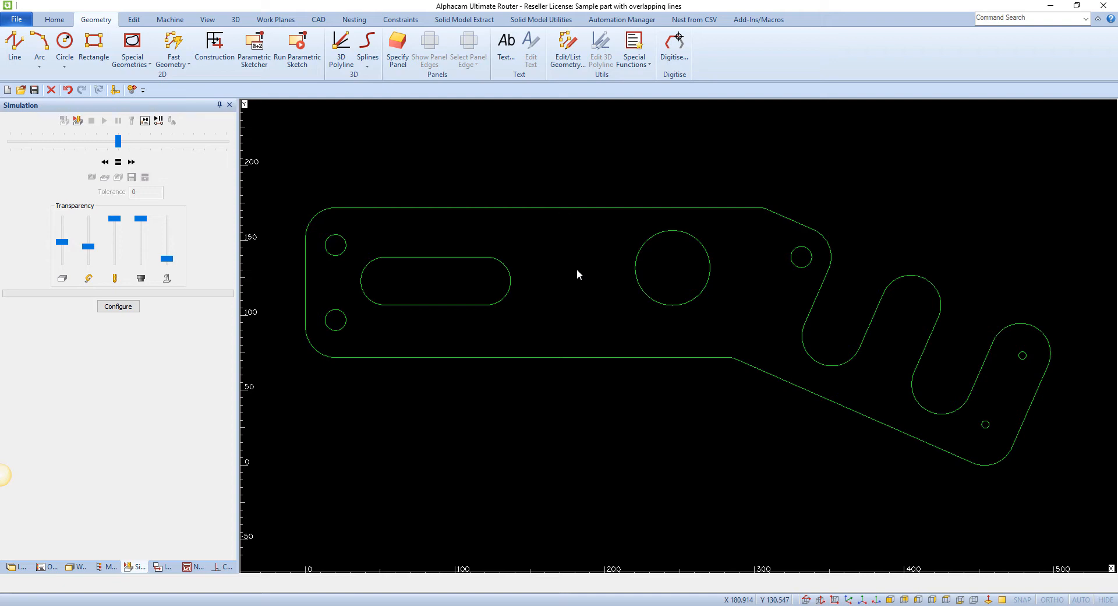
mouse_move(325, 282)
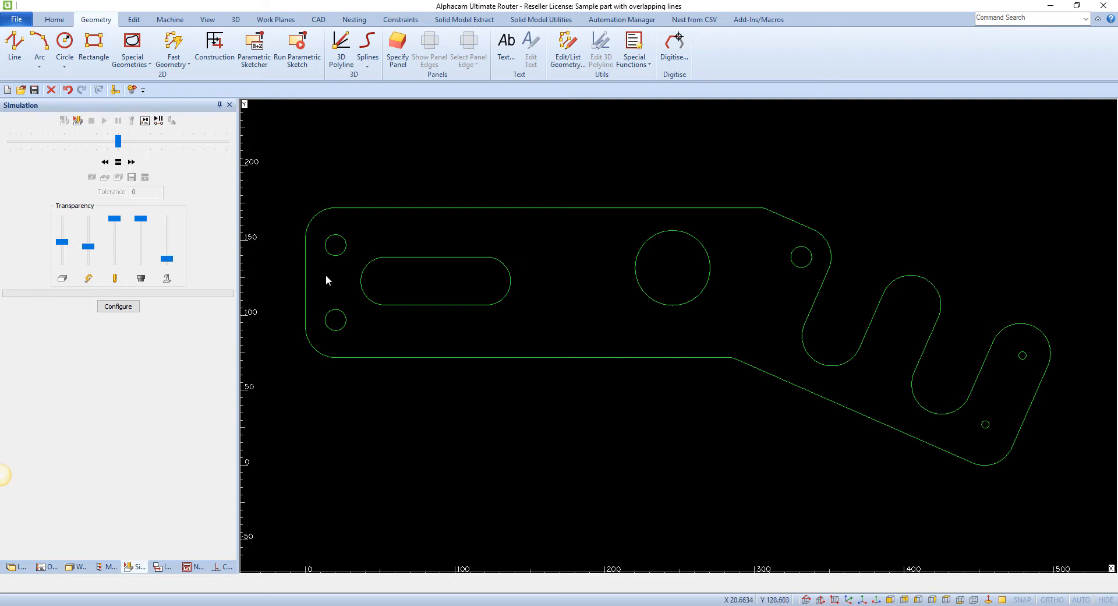
mouse_move(22, 559)
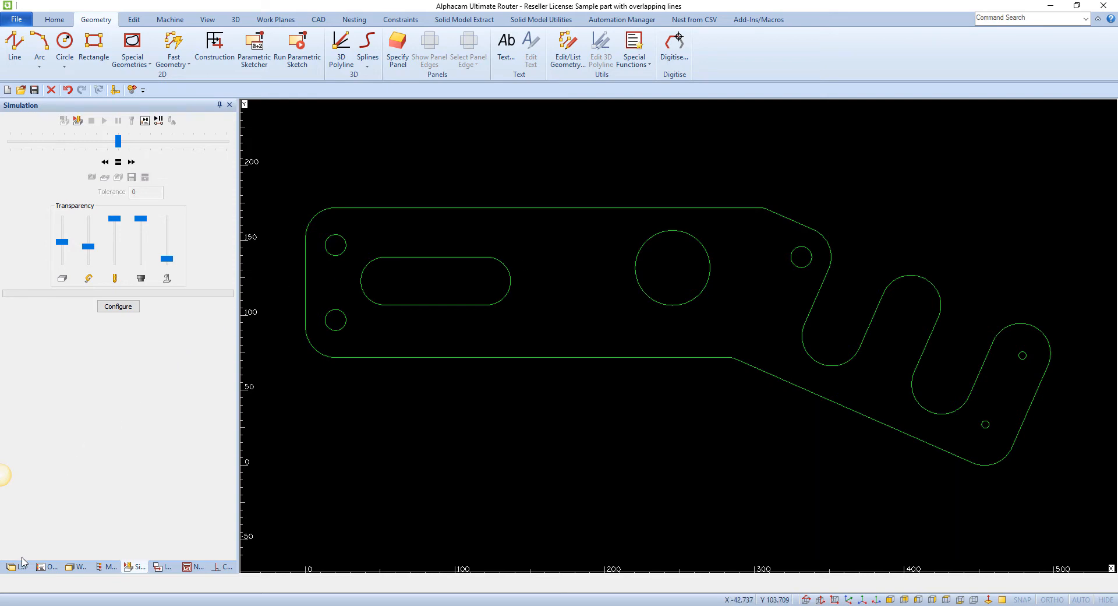
Step: Expand OUTER_PROFILE geometry in Layers and highlight Geo 26, Geo 32 and another separate outline piece
click(13, 566)
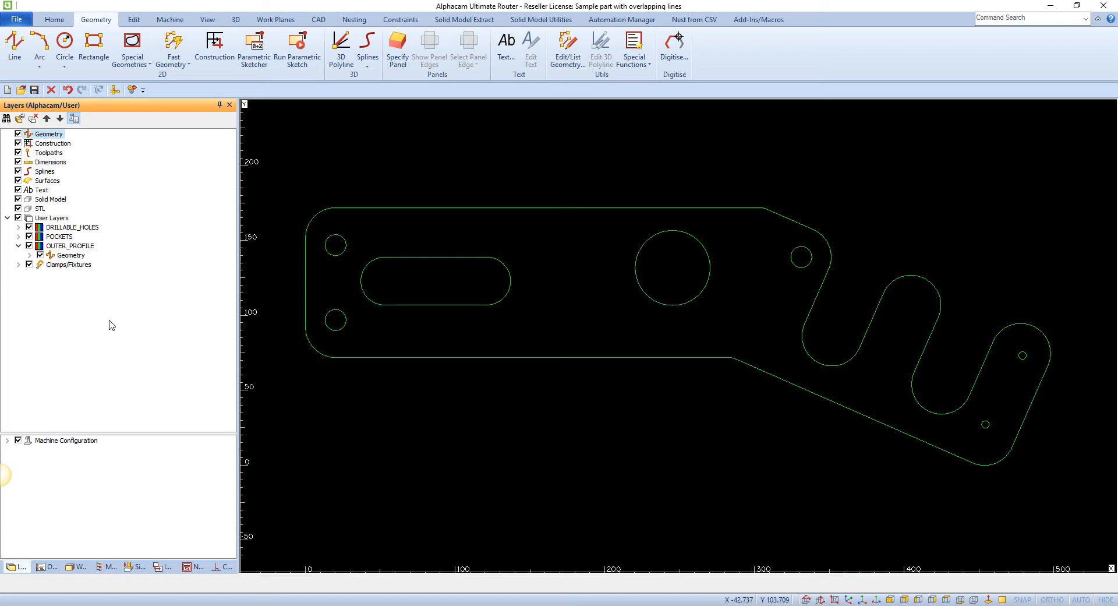
click(29, 255)
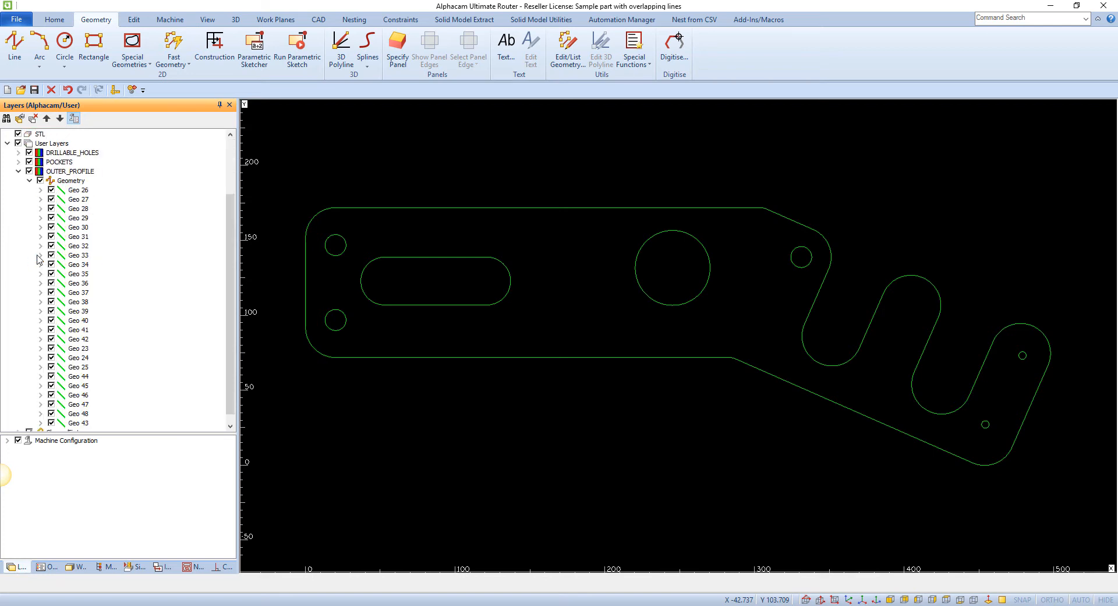
click(77, 189)
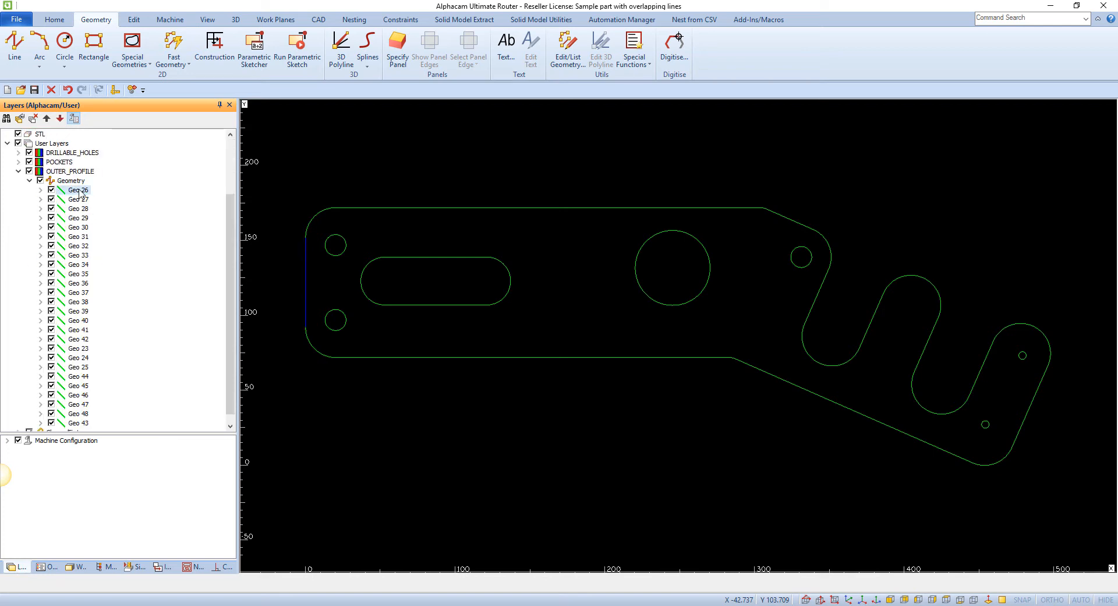
click(78, 246)
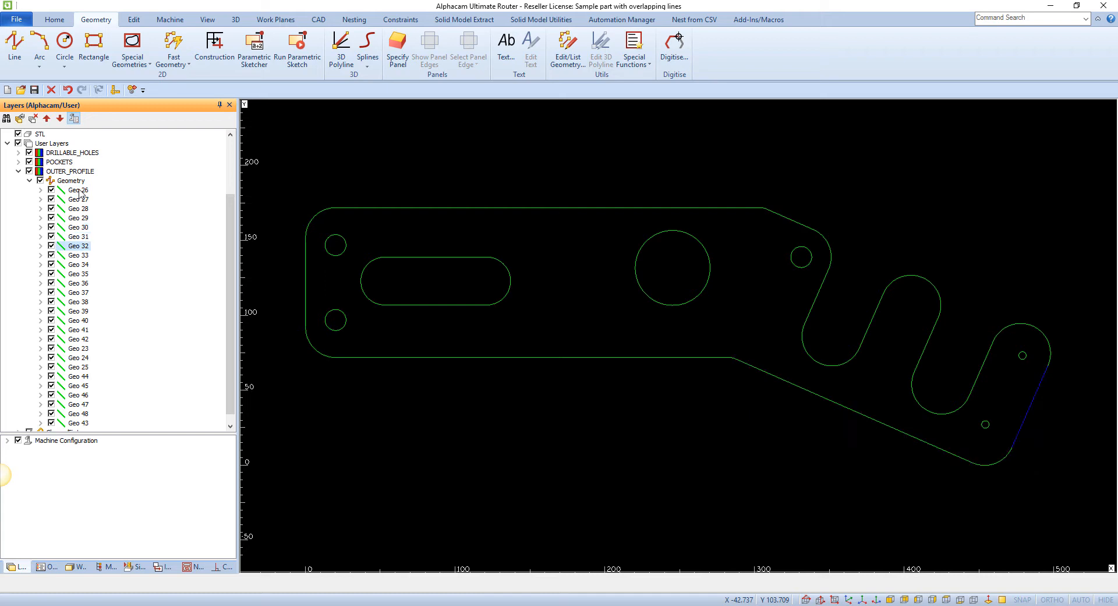
click(78, 311)
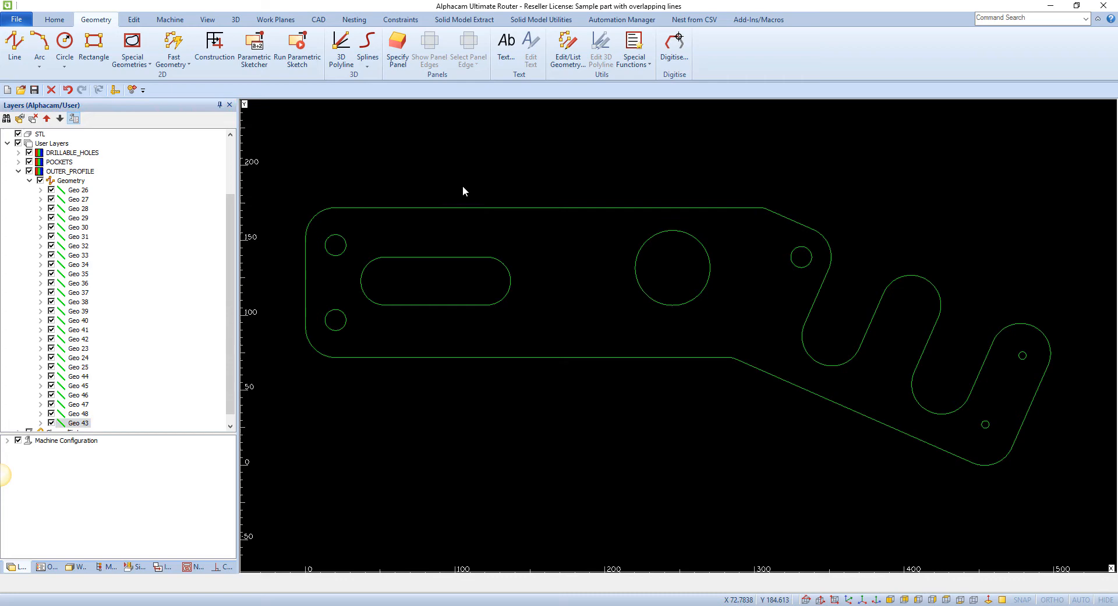
Step: Launch Common Line Removal by searching 'comm' in Command Search after glancing at Special Functions
click(635, 50)
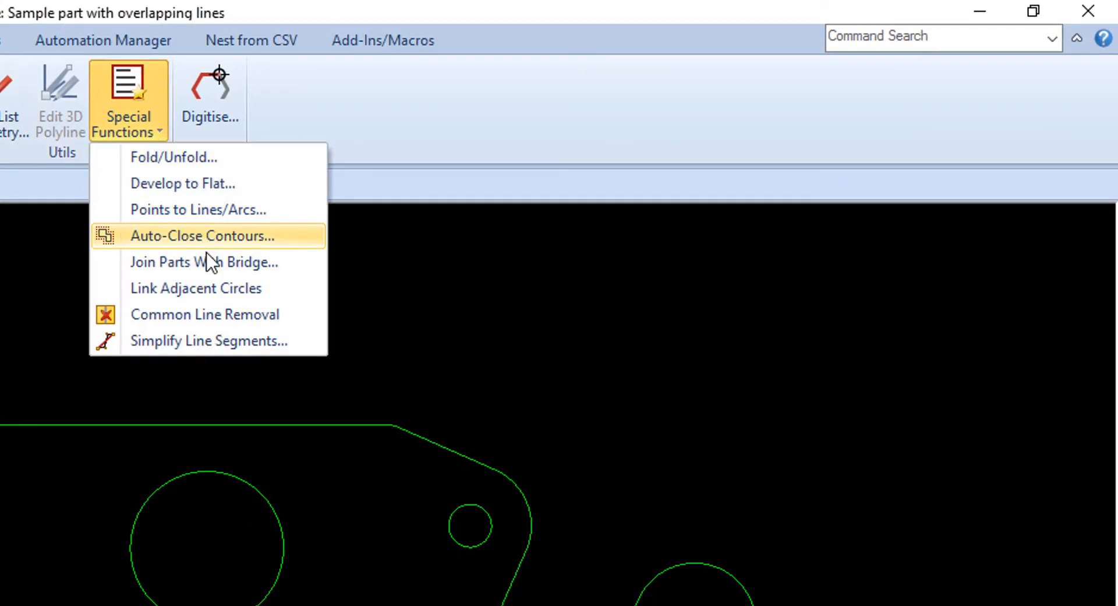
click(200, 236)
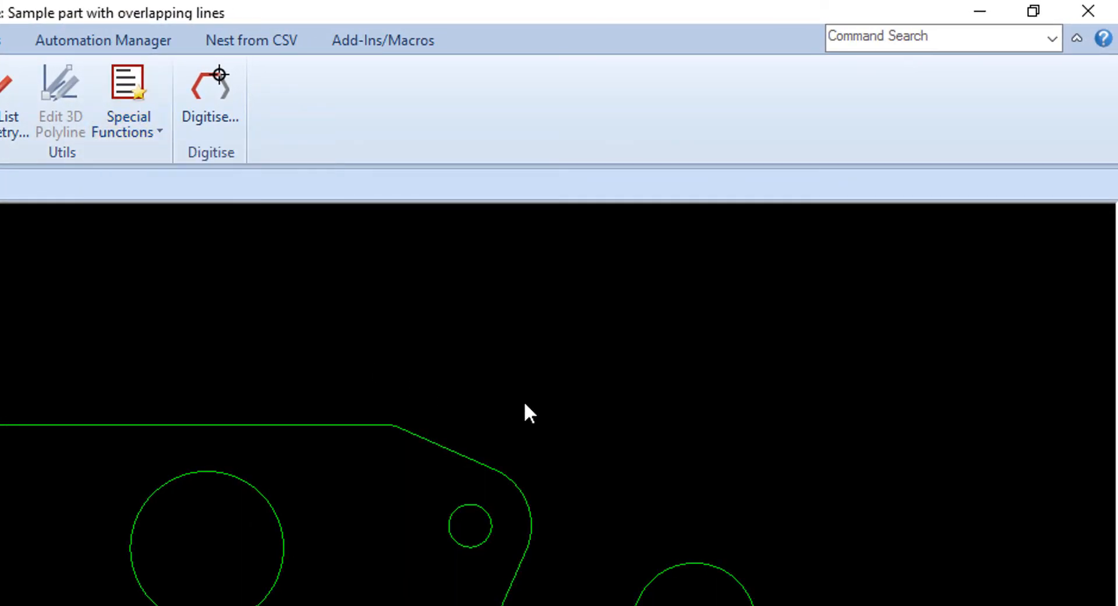
click(934, 36)
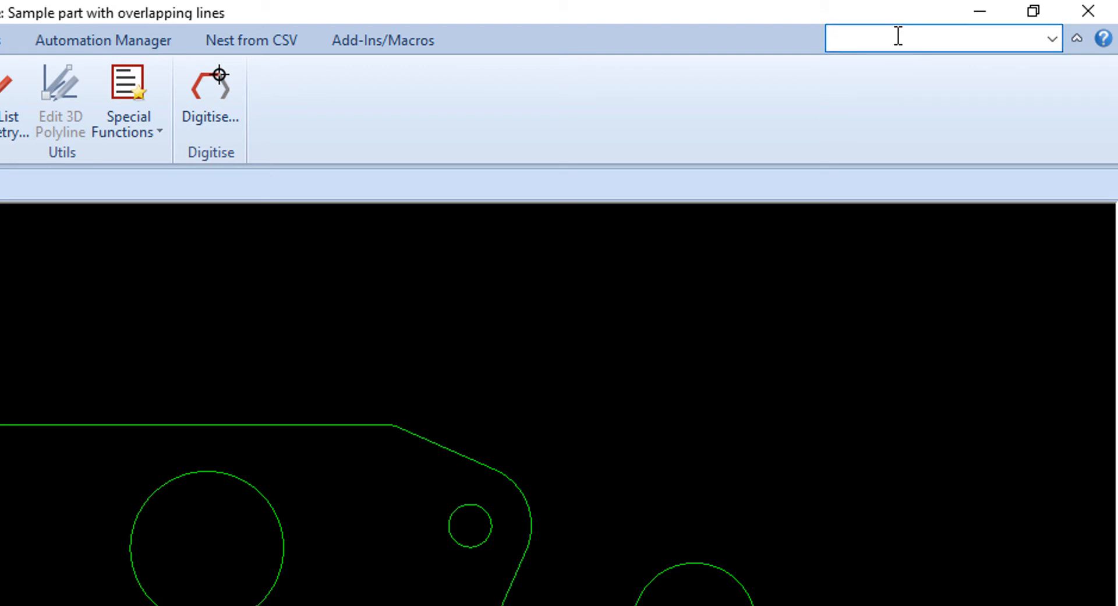
text(comm)
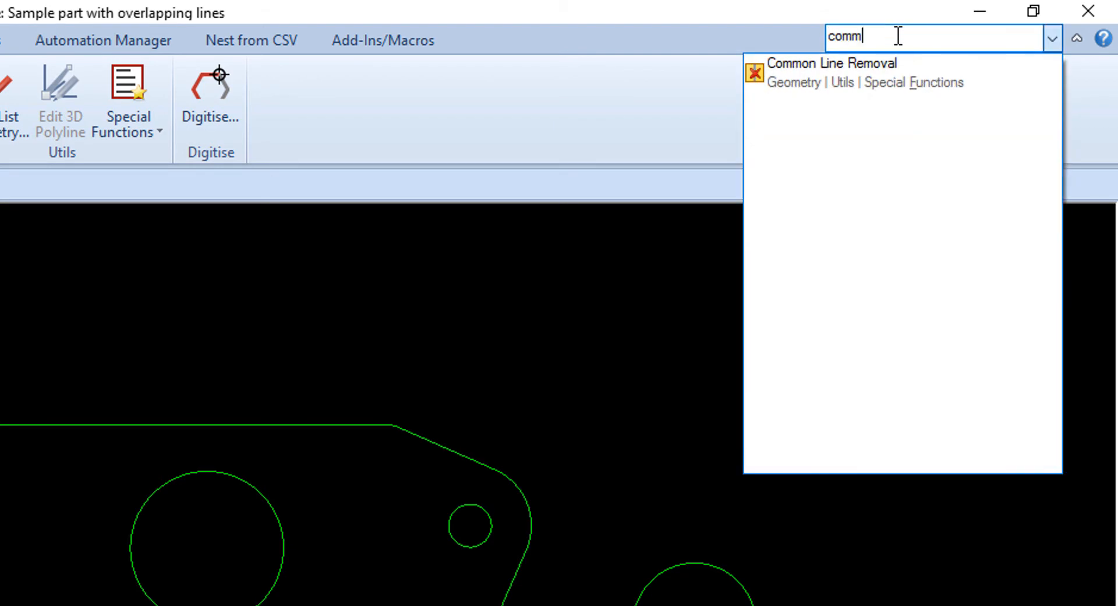
click(832, 63)
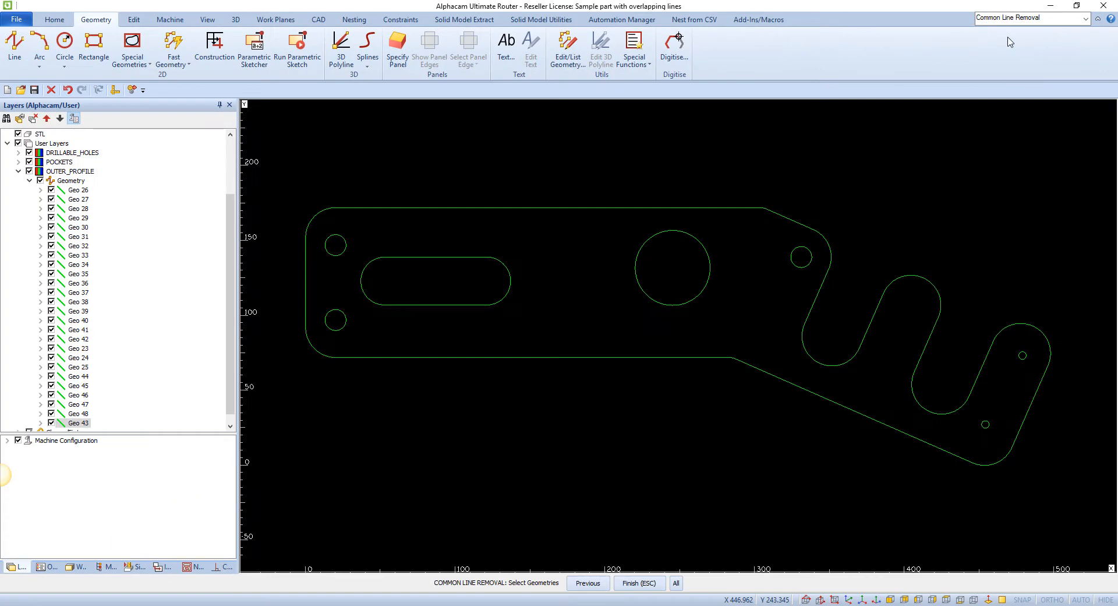
mouse_move(756, 508)
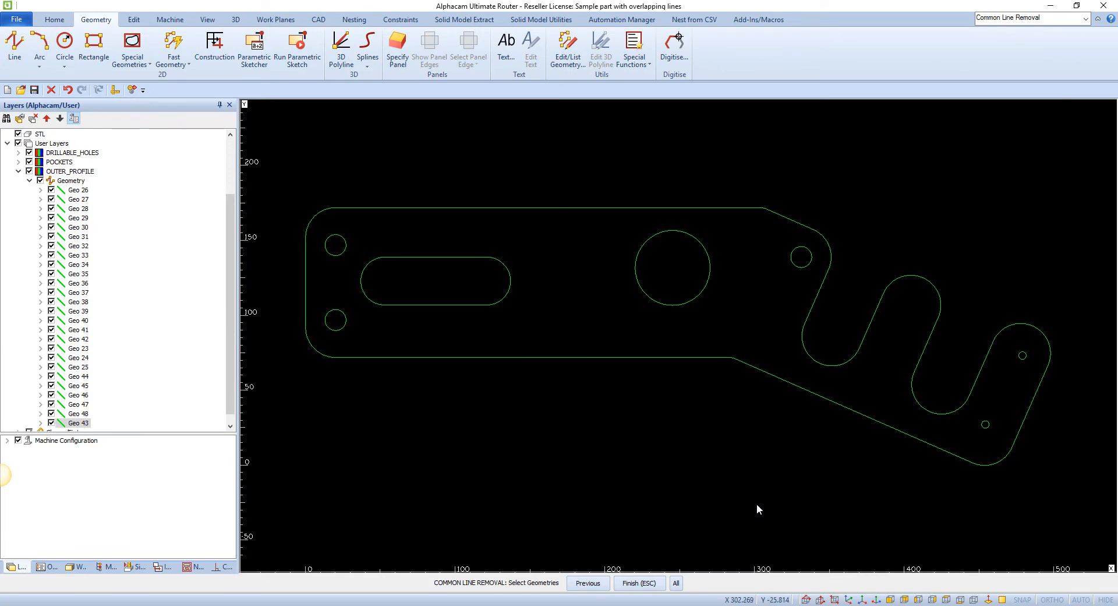
Step: Apply Common Line Removal to All geometries and accept joining, merging the outline into Geo 49
click(676, 582)
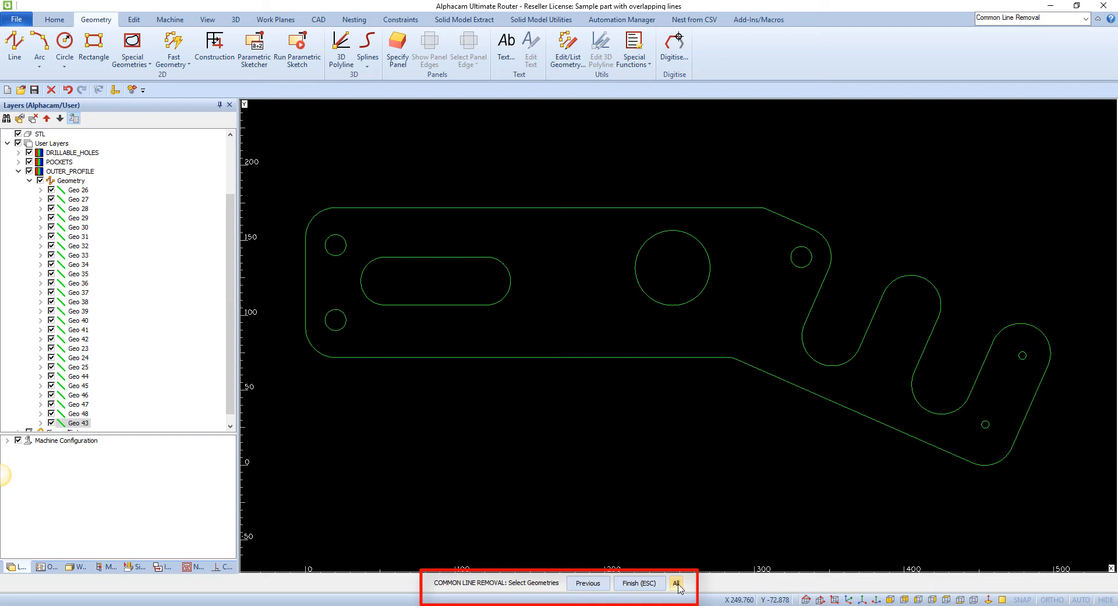
click(676, 583)
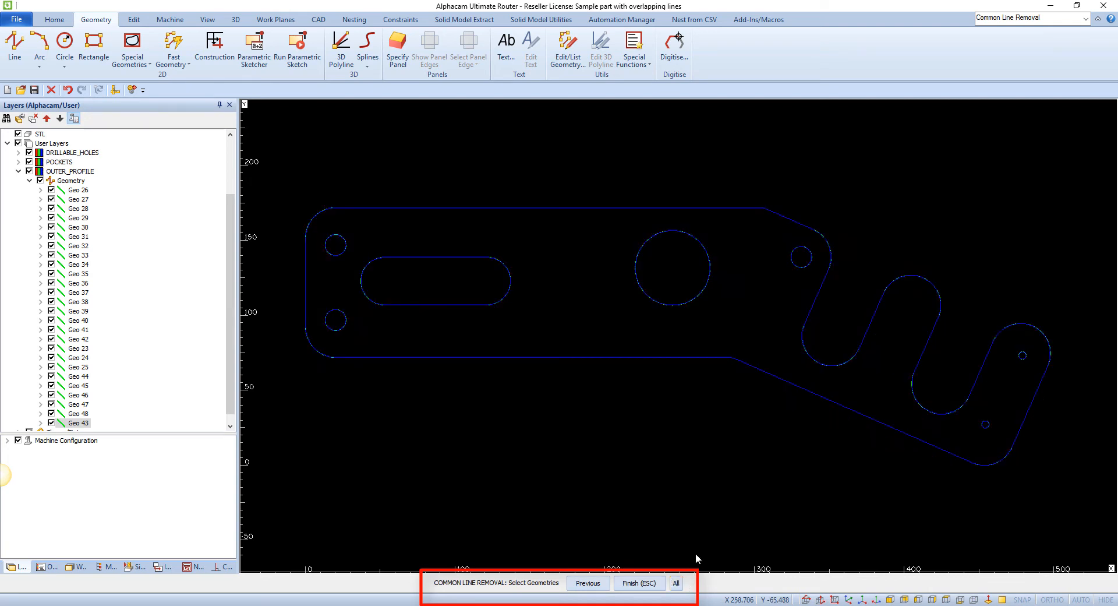
mouse_move(686, 436)
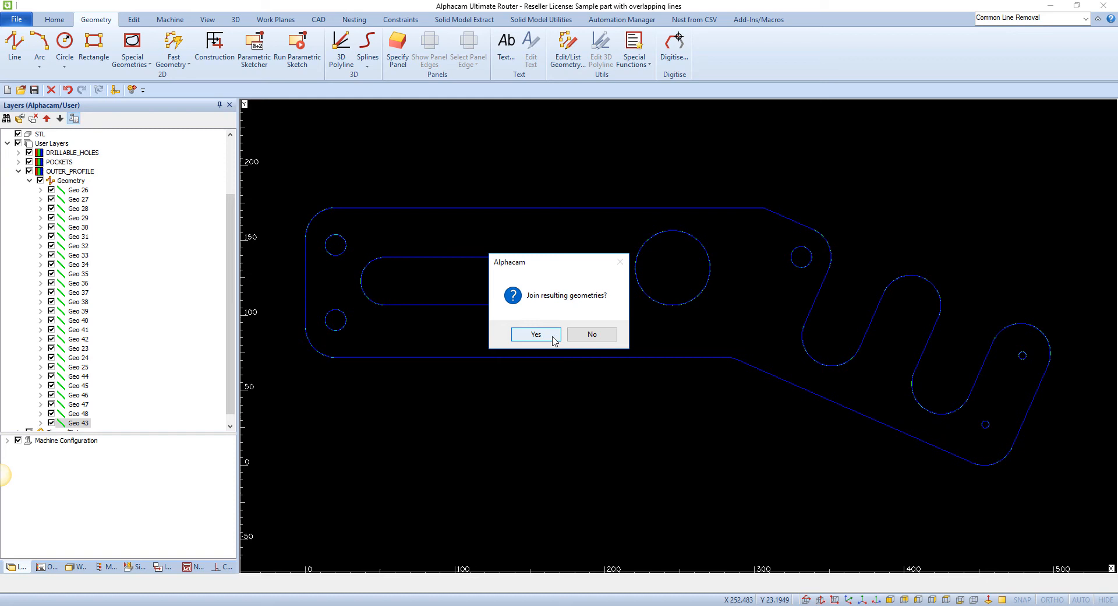
click(536, 335)
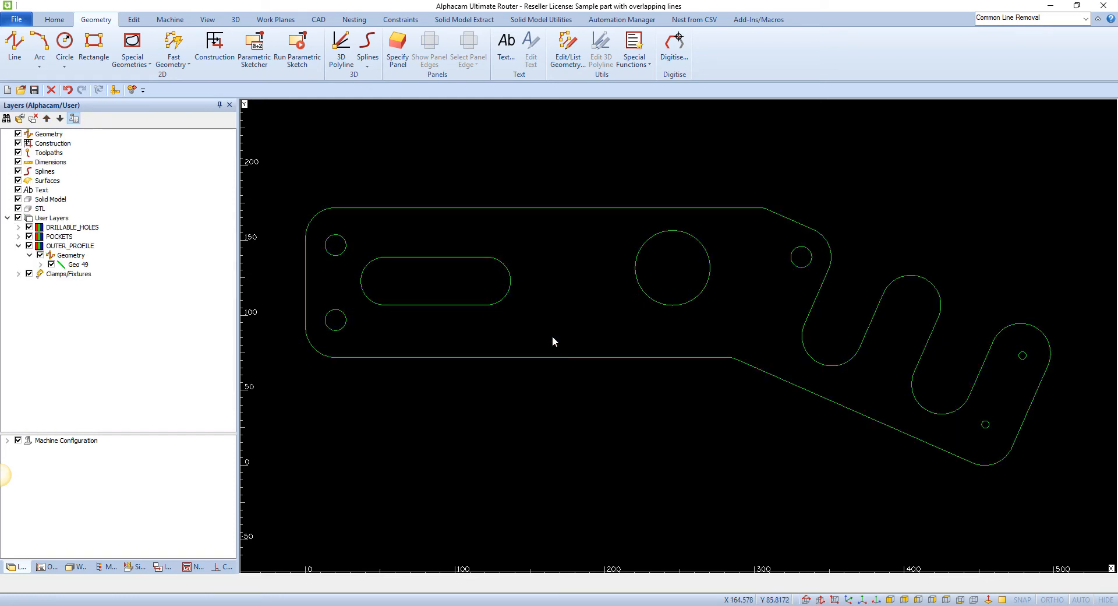
mouse_move(555, 338)
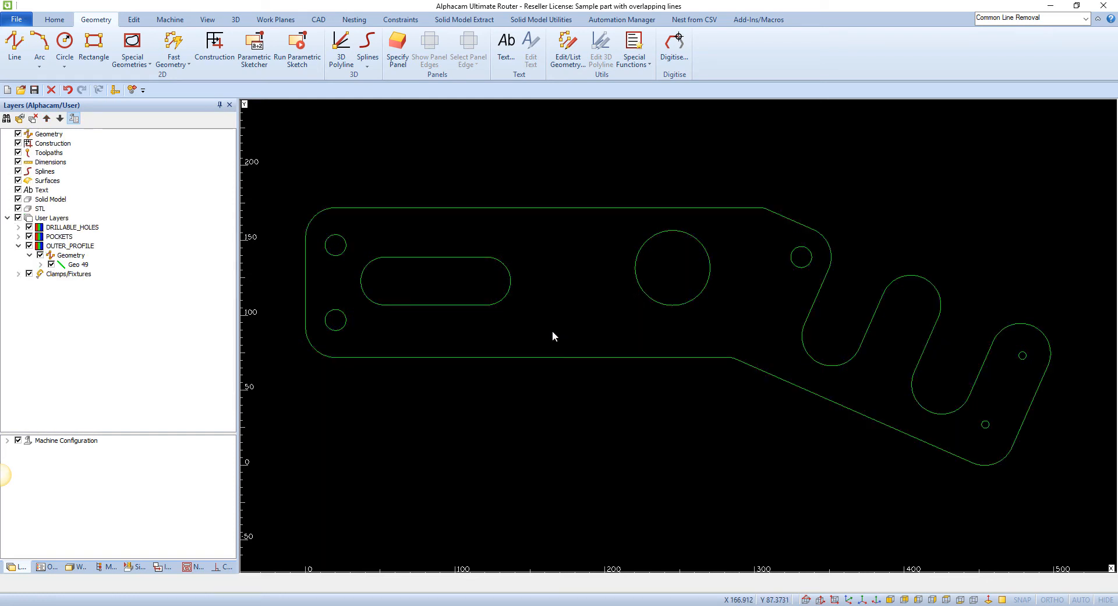
Step: Expand Geo 49 and highlight Elem 1, Elem 5 (the sloped bottom edge) and a further element
click(40, 265)
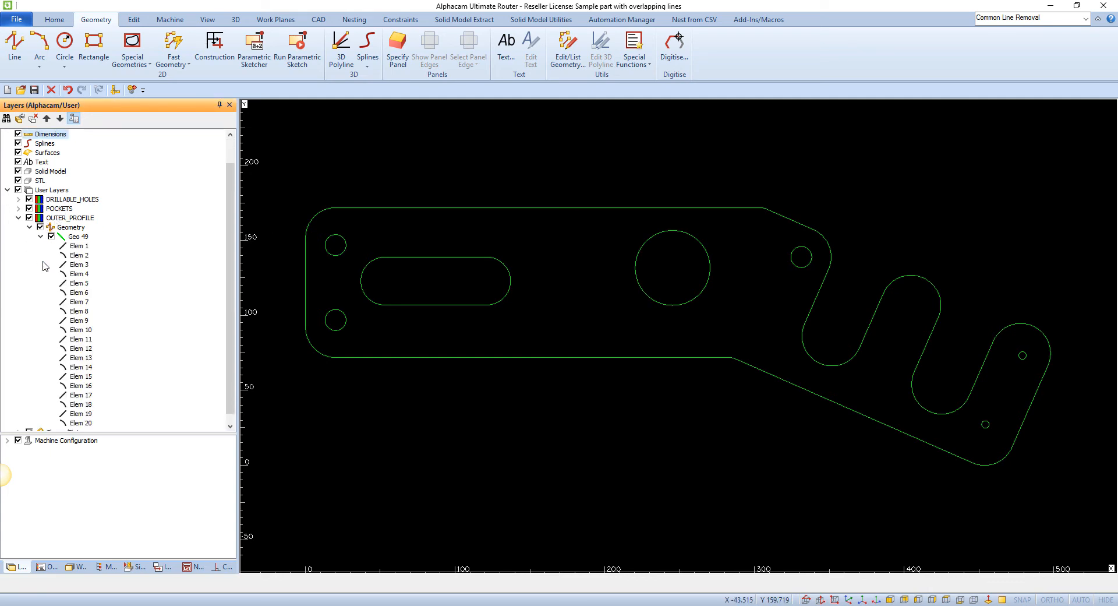
click(77, 246)
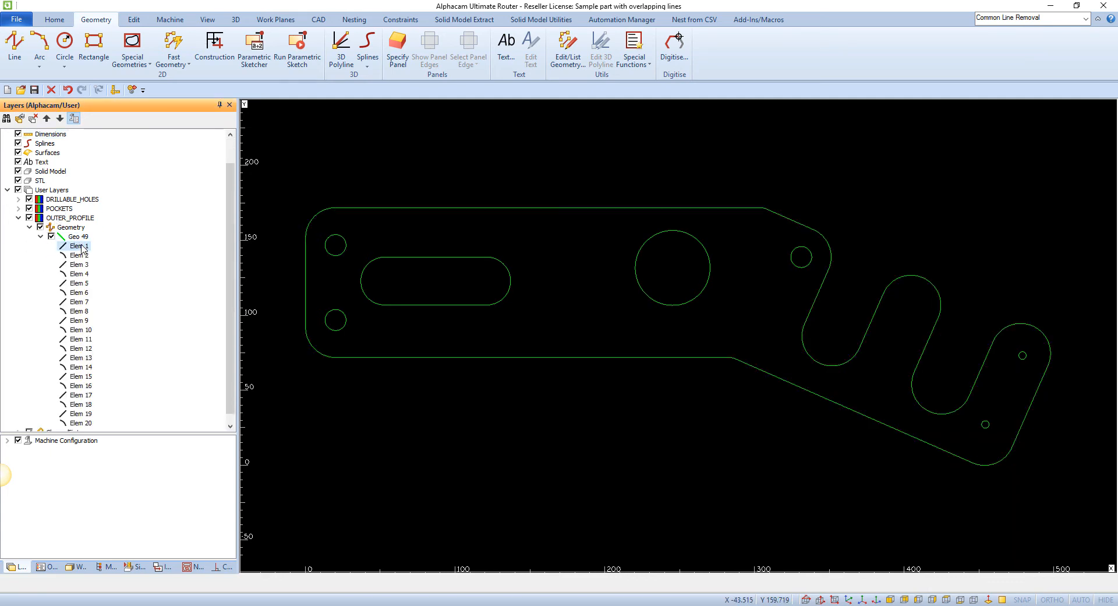
click(78, 283)
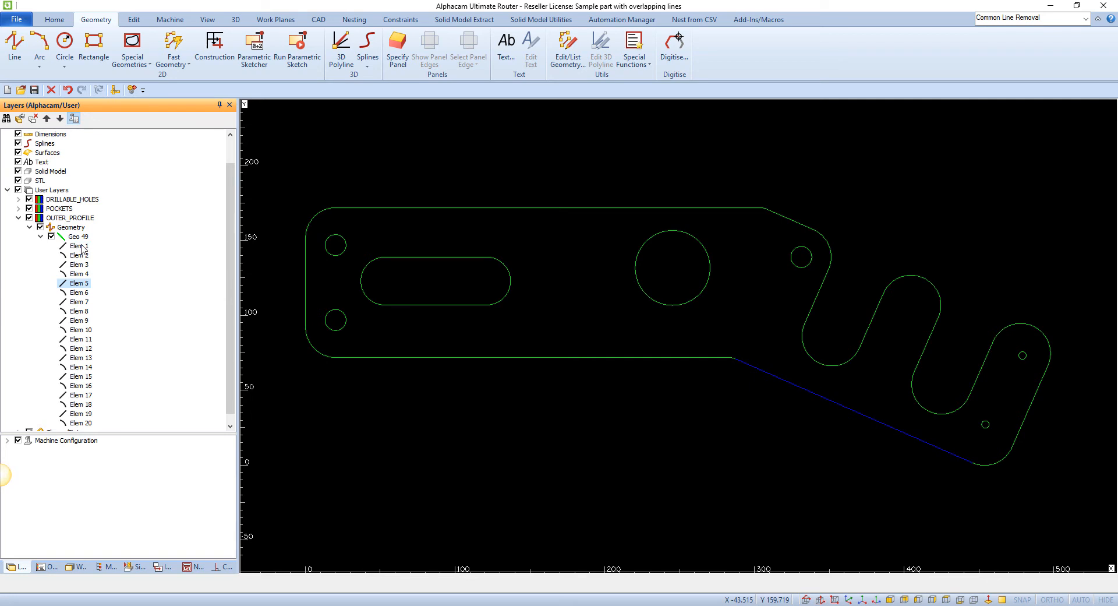
click(81, 339)
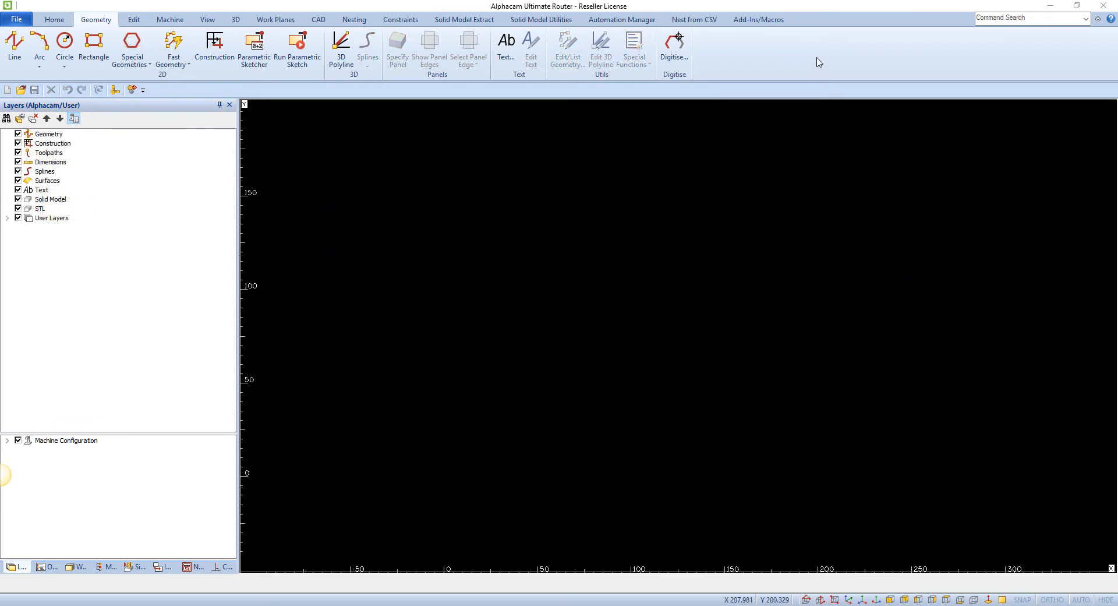
mouse_move(769, 22)
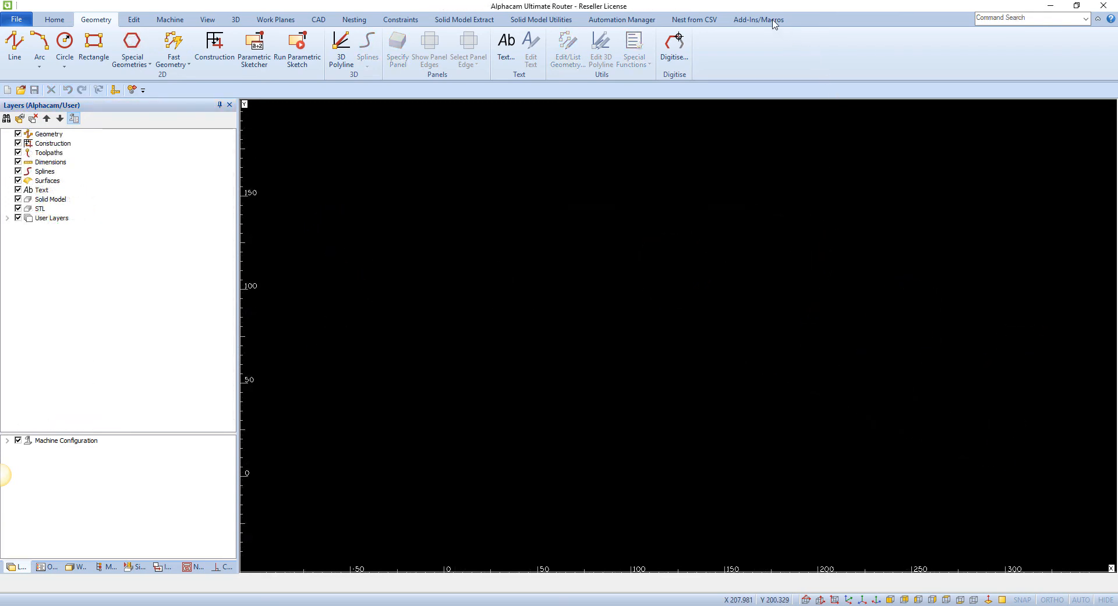
Step: Enable the Input CAD Extensions add-in in the Add-Ins manager and confirm with OK
click(756, 20)
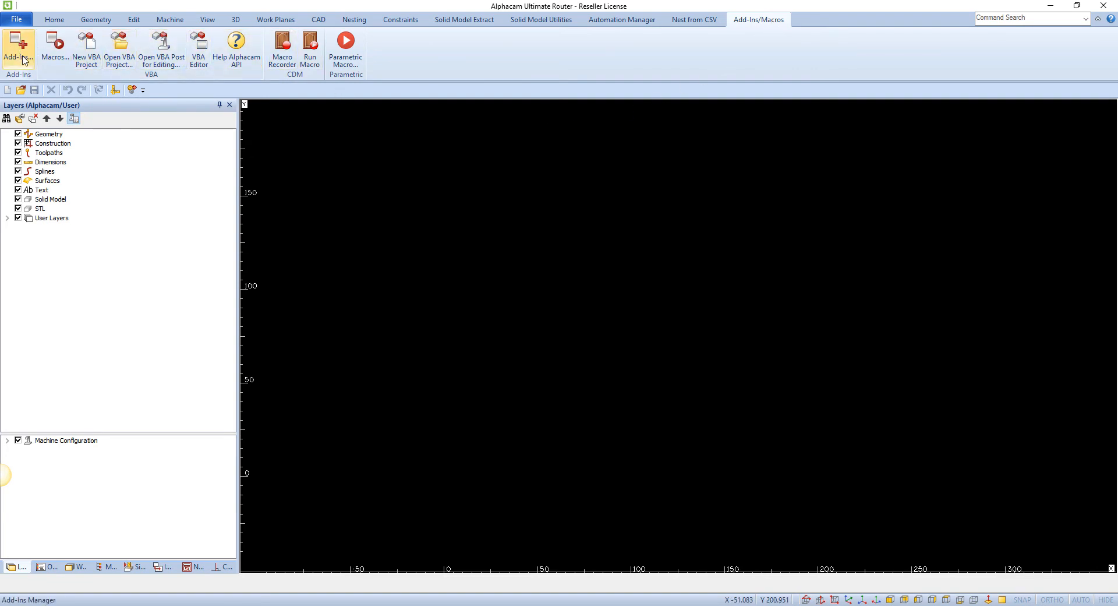
click(18, 45)
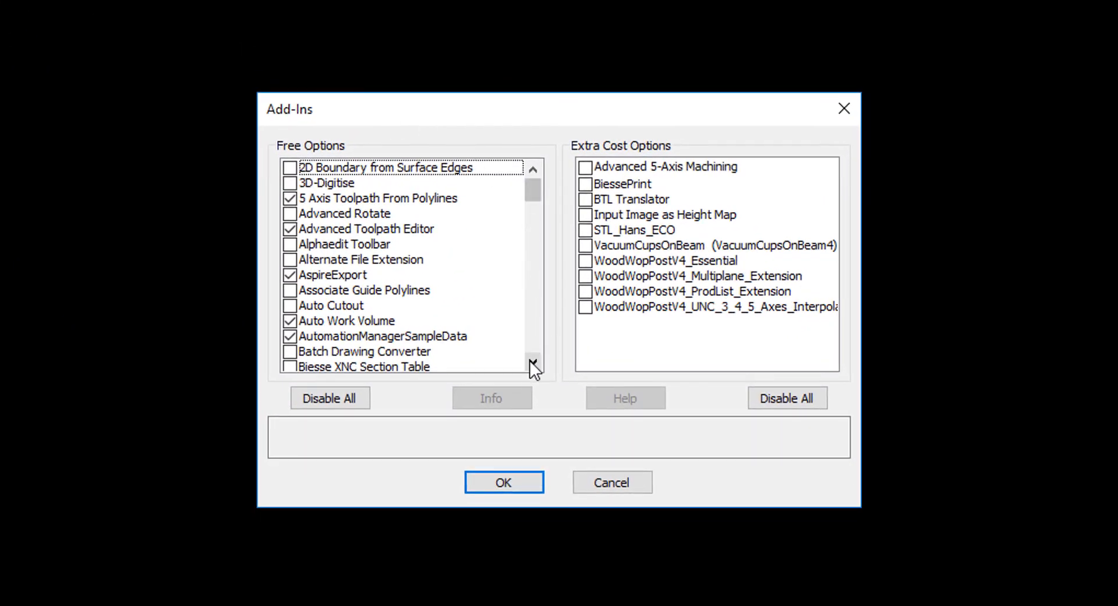
click(532, 364)
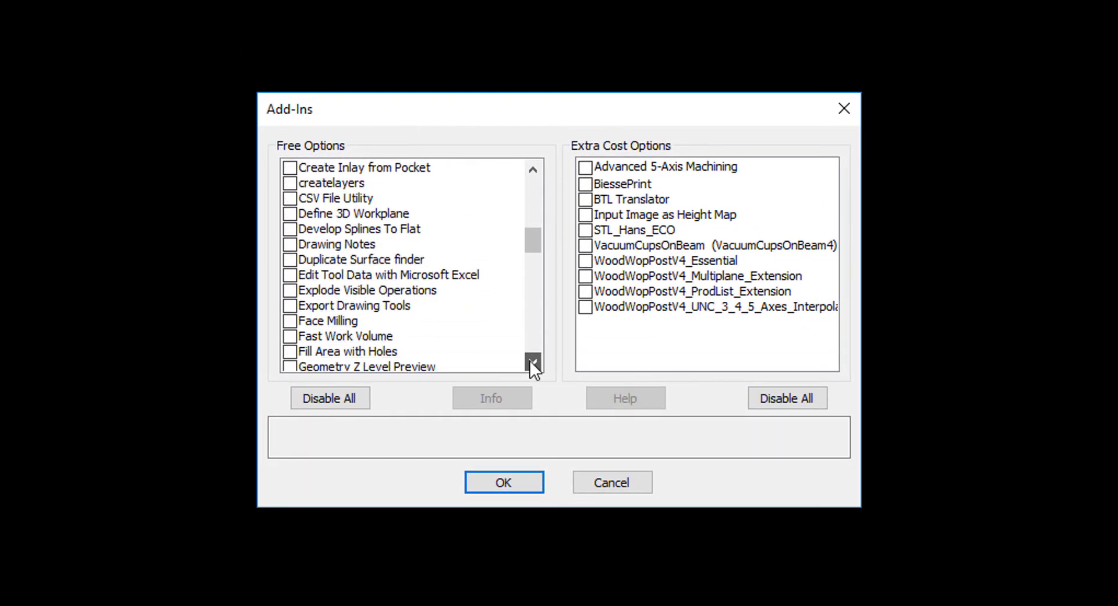
click(532, 363)
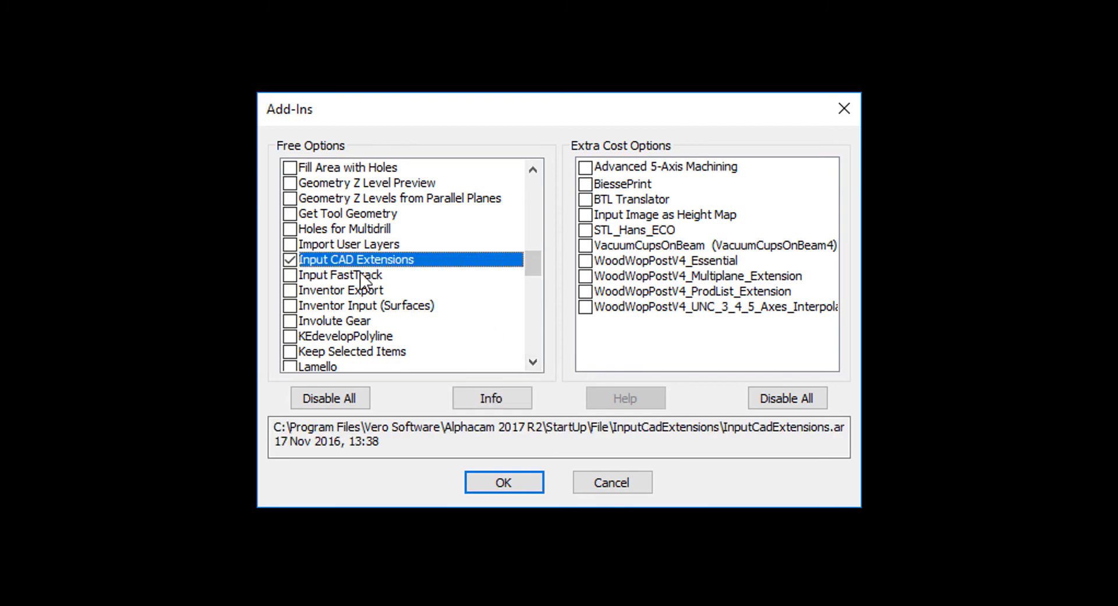
click(504, 482)
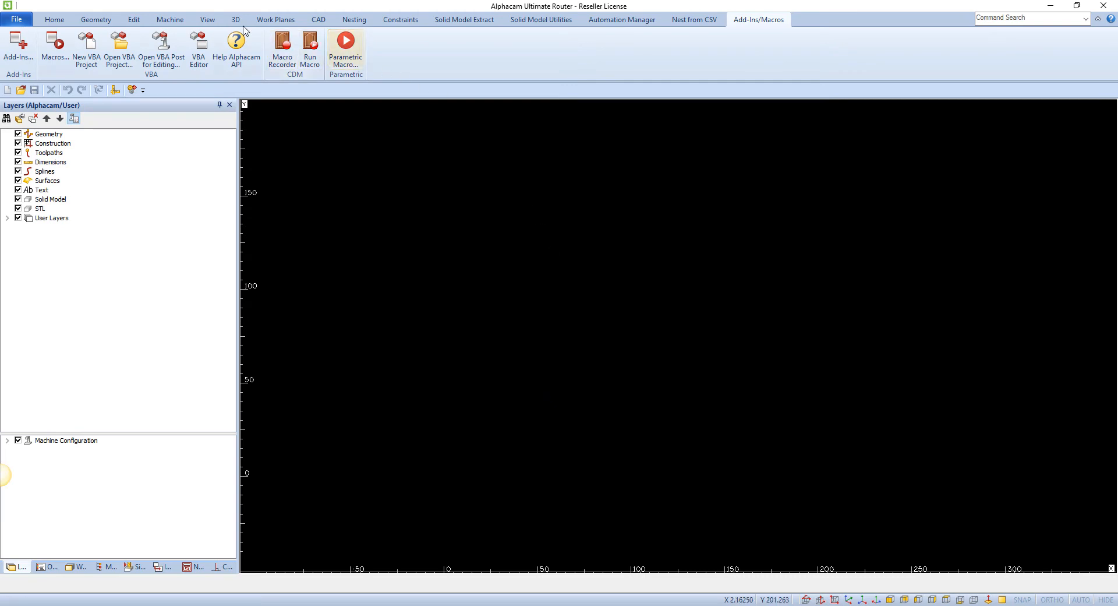
Step: Import Part 2 via Input CAD with Common Line Removal and Join Resulting Geometries ticked, then list its user layers
click(63, 20)
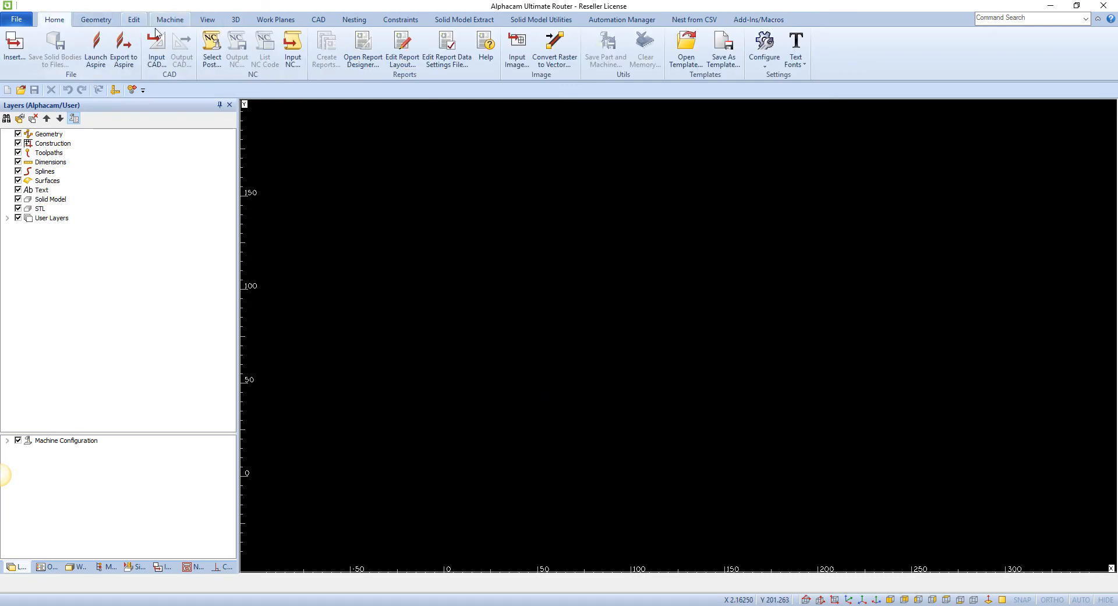
click(156, 47)
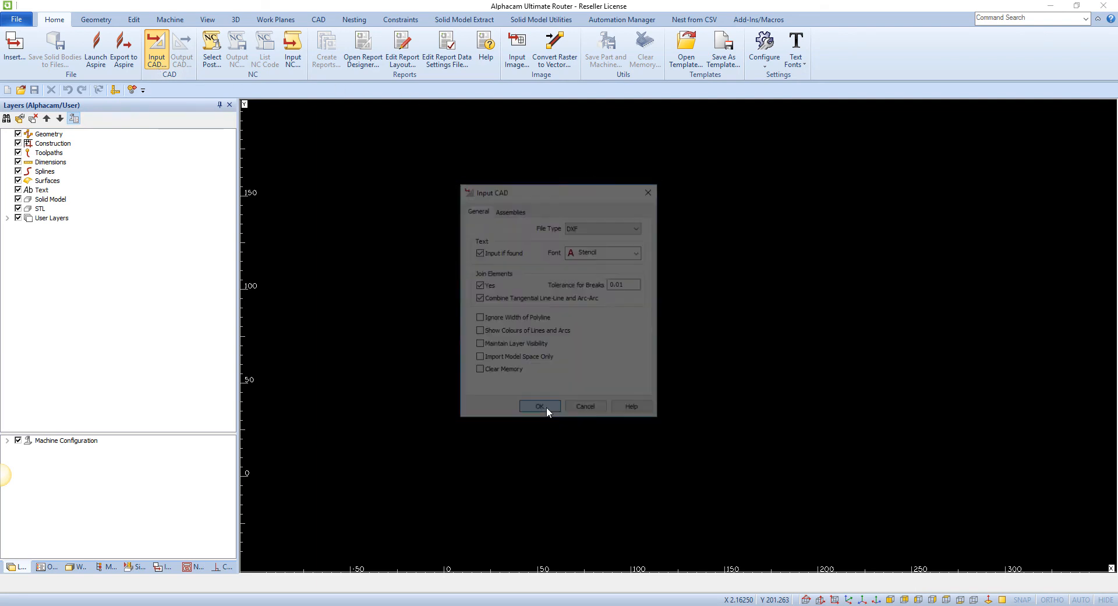
click(539, 406)
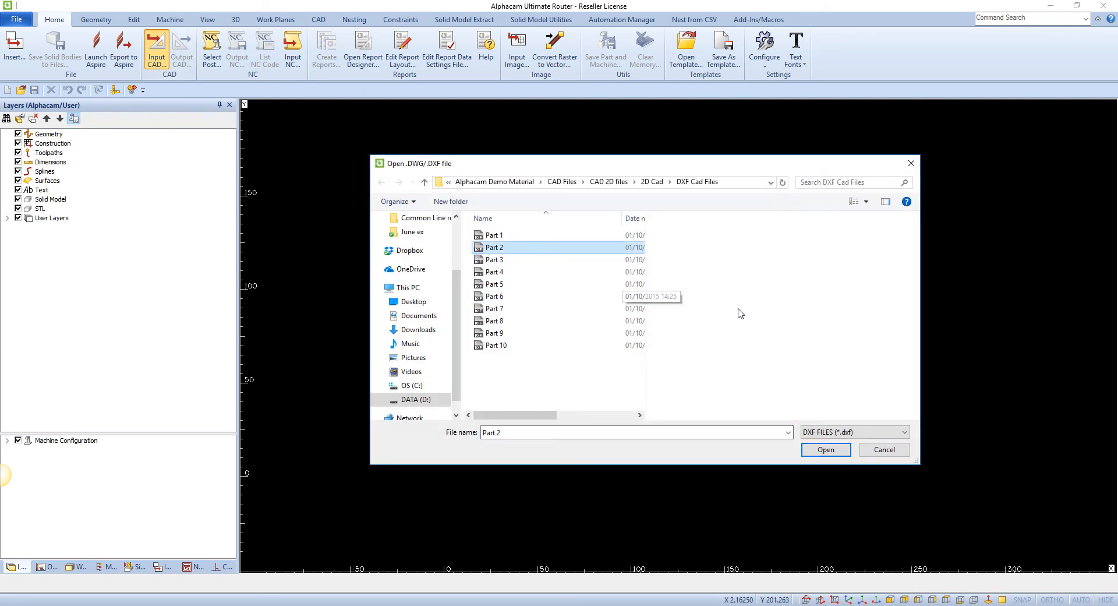
click(826, 450)
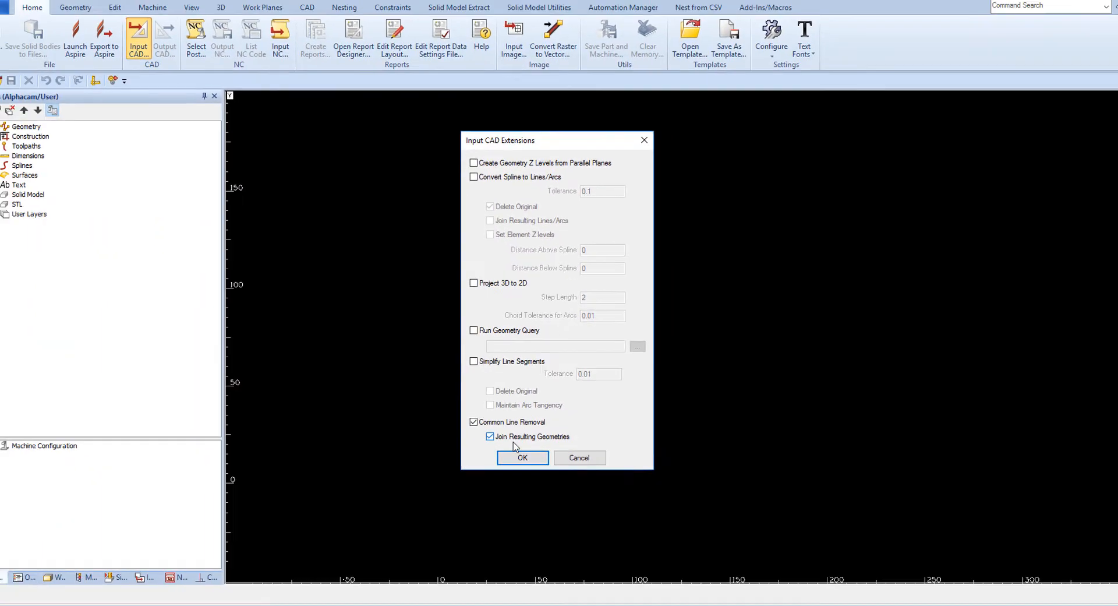
click(521, 458)
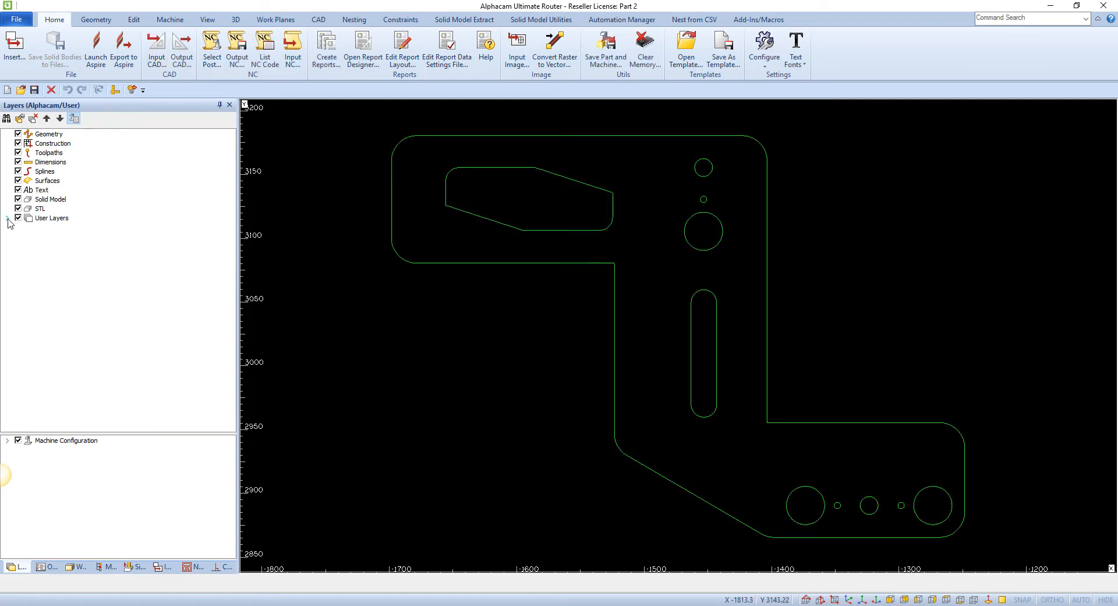
click(7, 218)
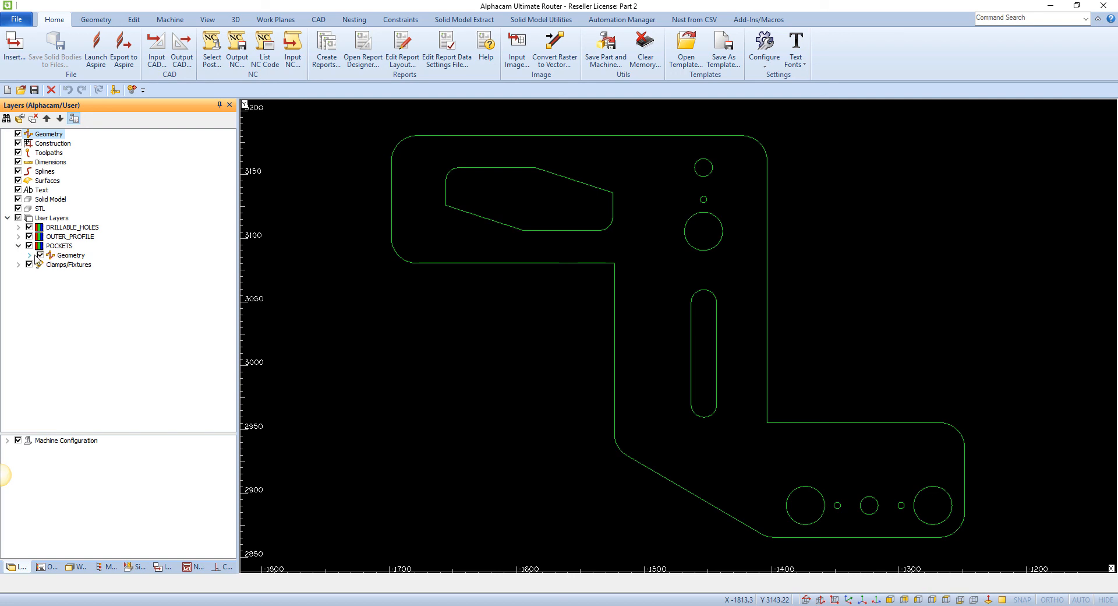